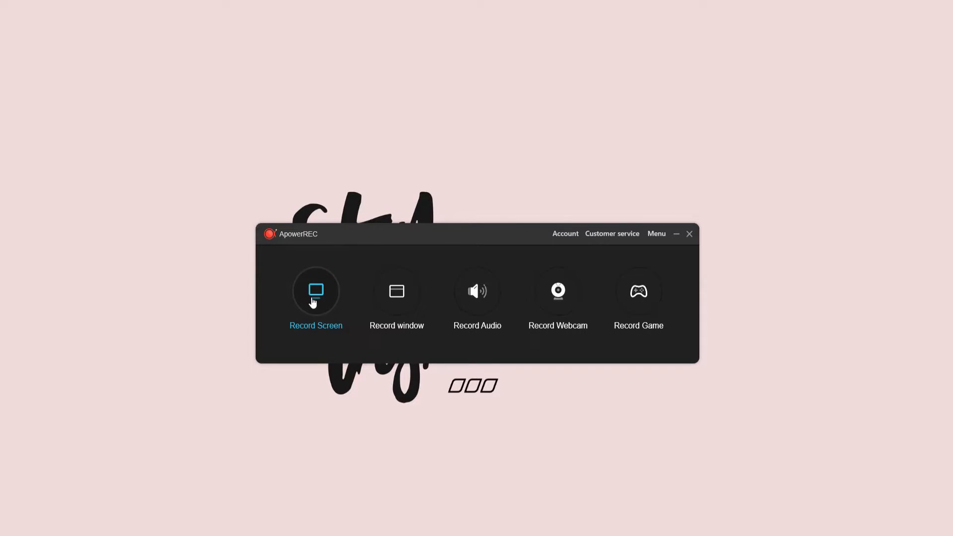
- Choose Record Screen from ApowerREC's start window
click(316, 290)
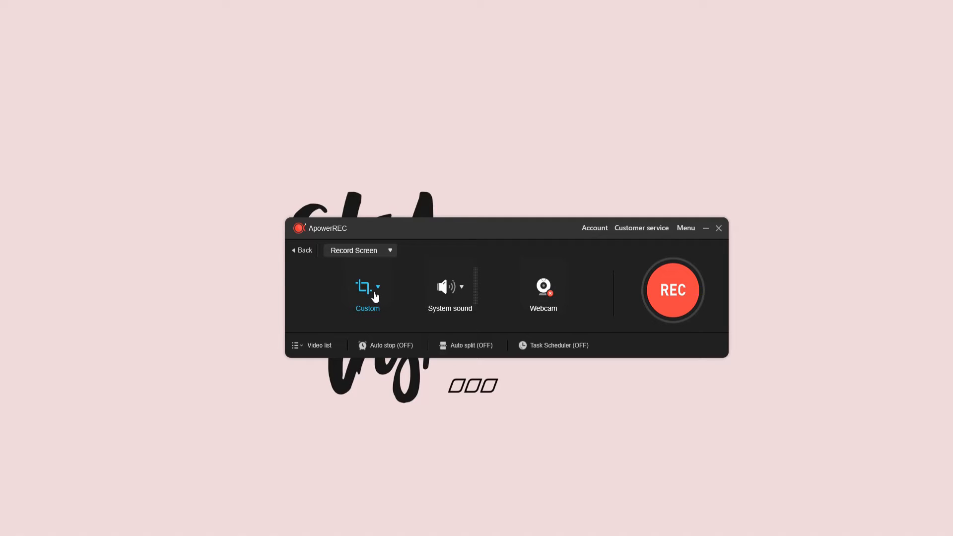
- Show the recording area choices under the capture icon
click(377, 288)
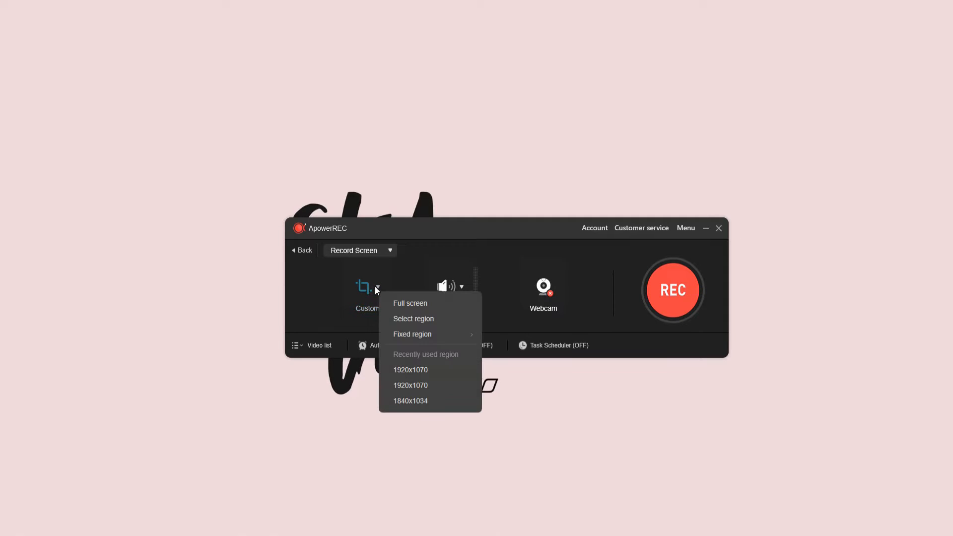
mouse_move(414, 328)
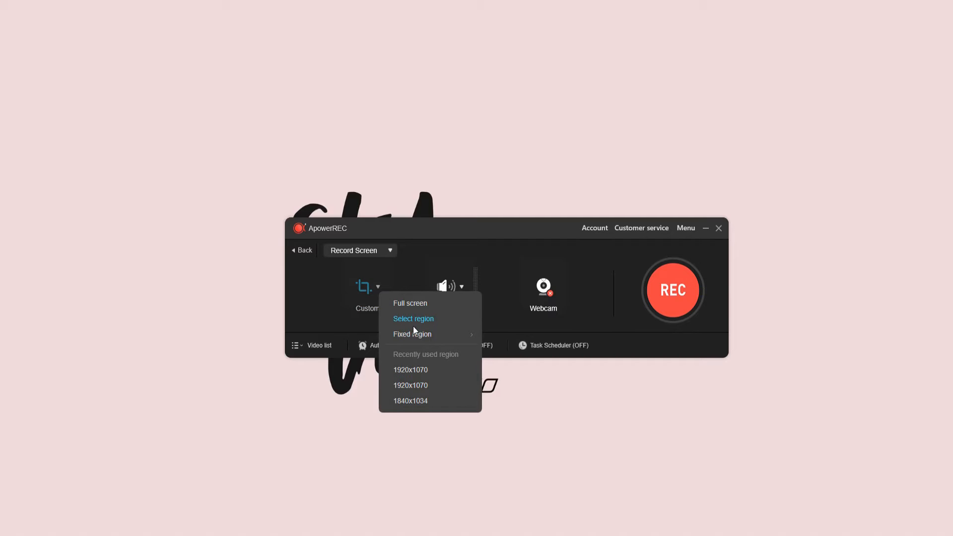
mouse_move(417, 323)
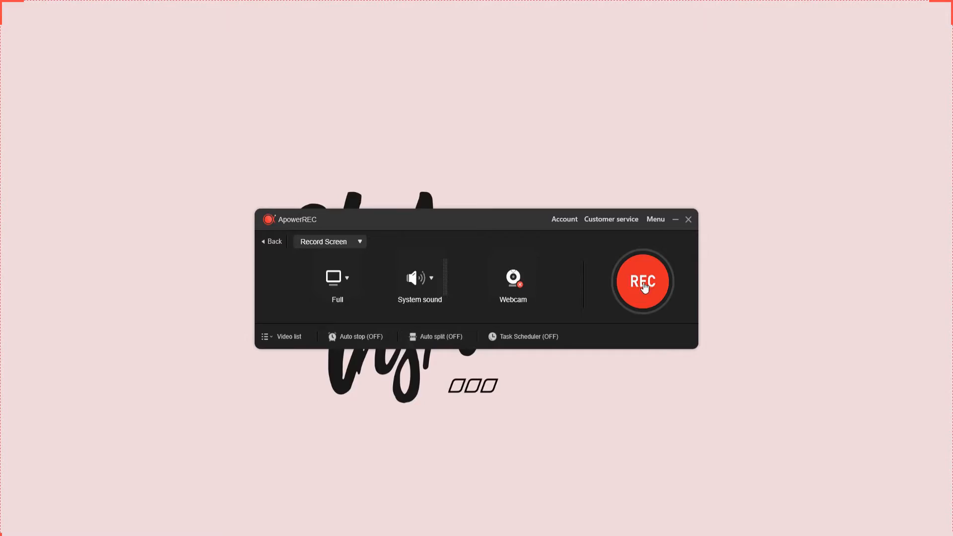
- Record a 36-second Dust II gameplay clip, briefly showing the scoreboard, then stop
click(643, 282)
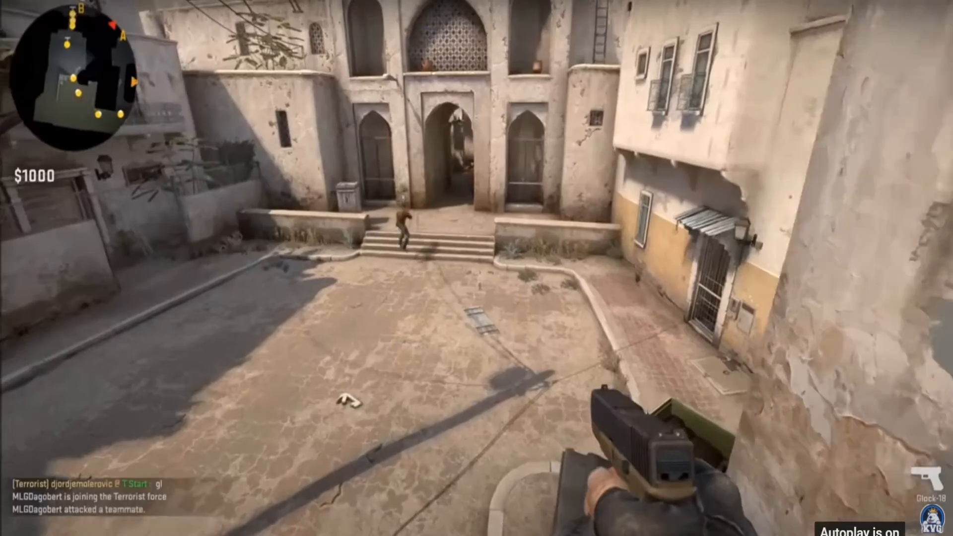
key(Tab)
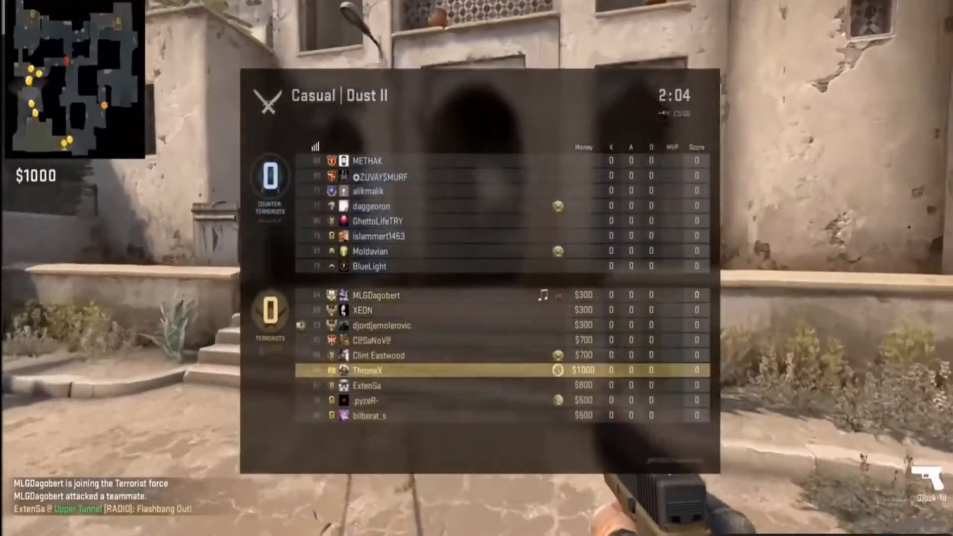
key(tab)
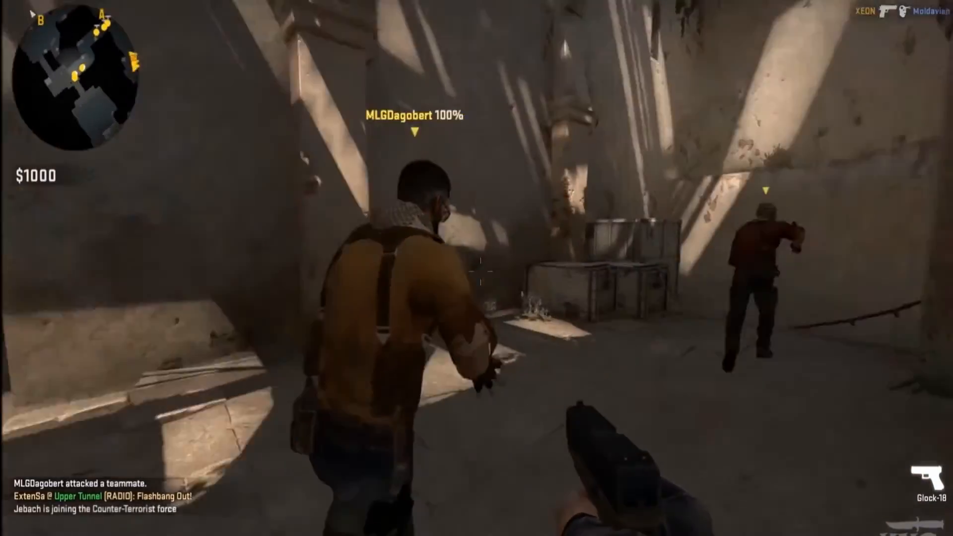
mouse_move(480, 272)
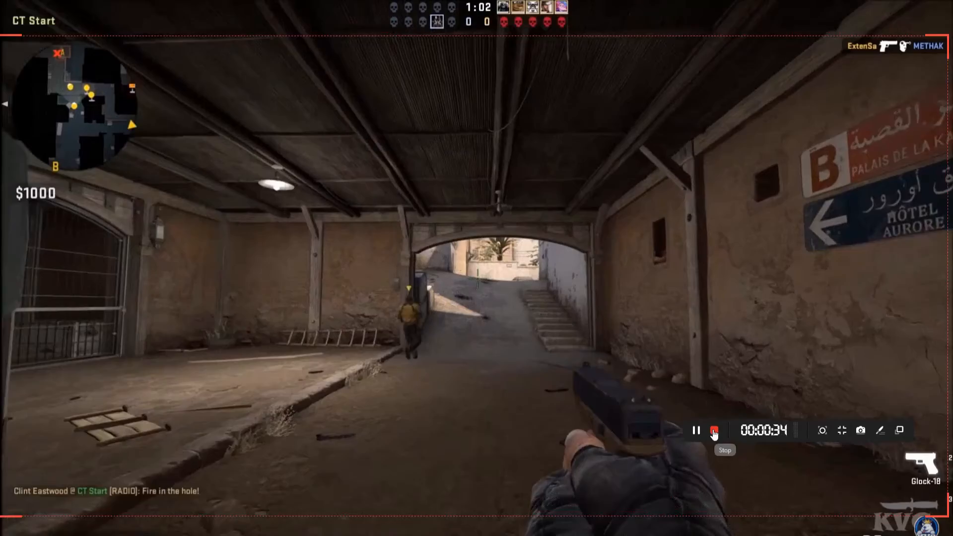
click(713, 431)
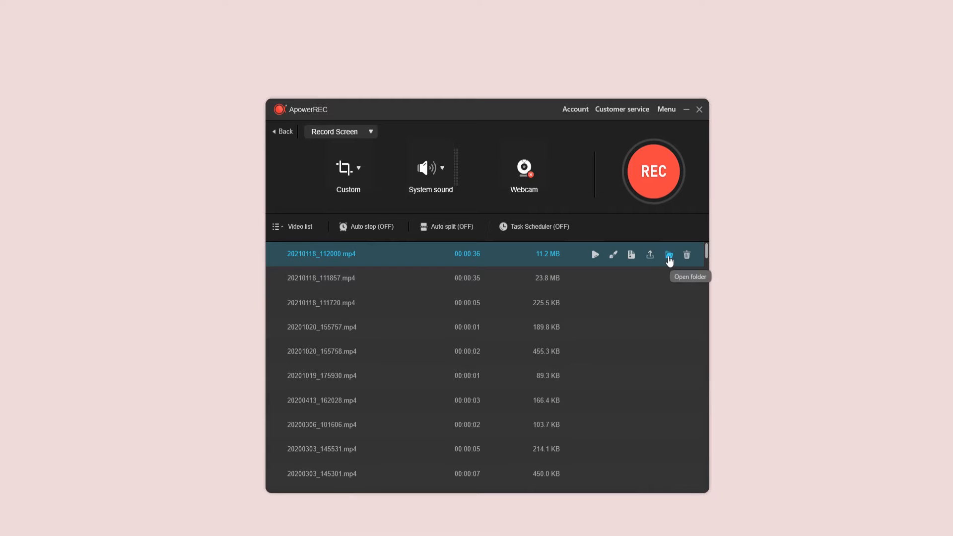
click(669, 254)
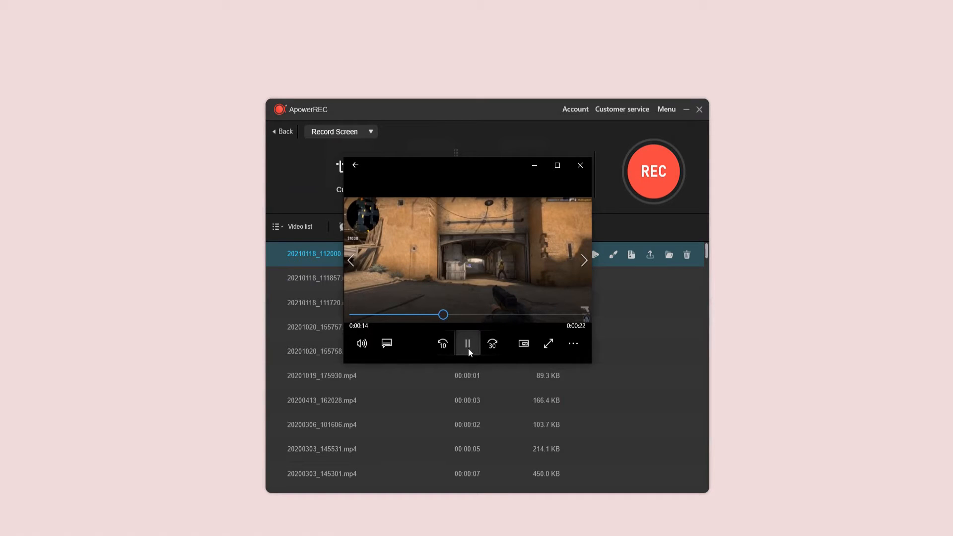
click(580, 165)
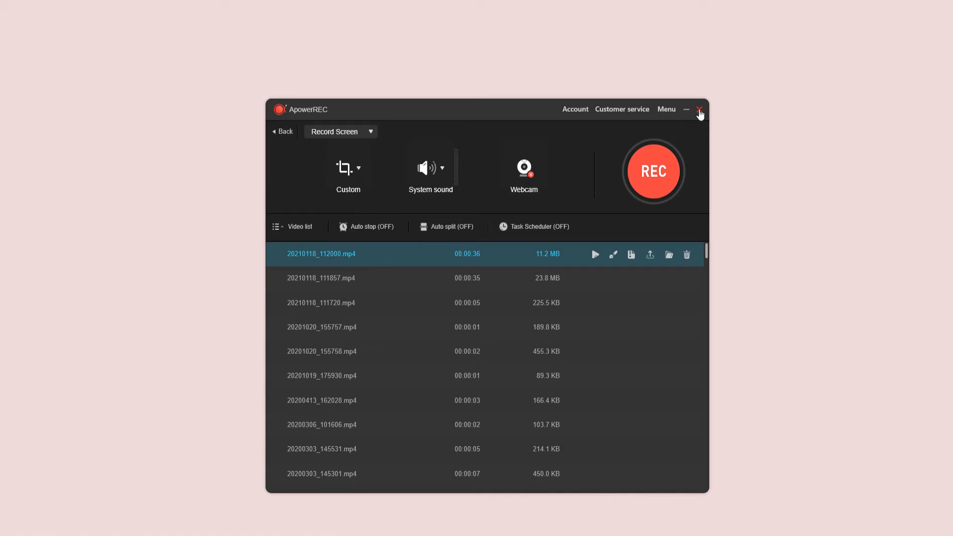